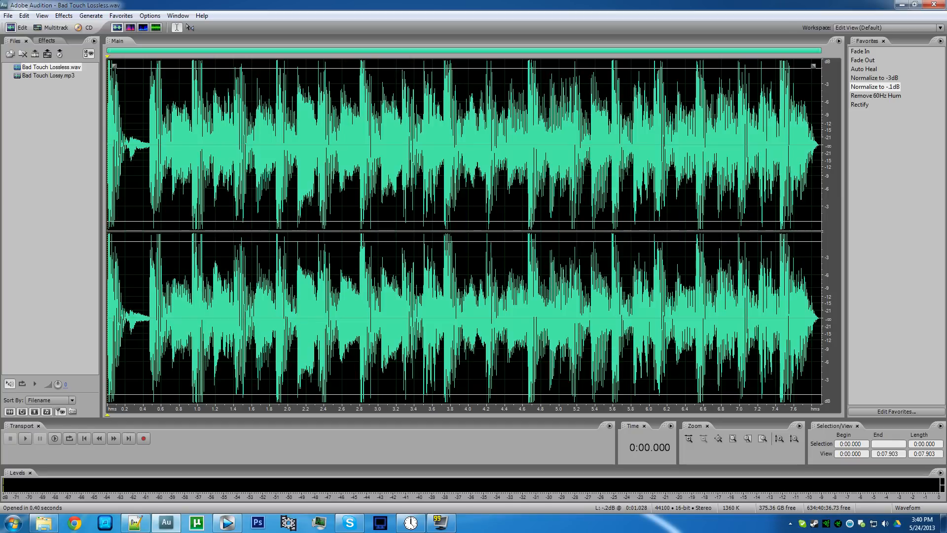
Step: Switch from the lossless waveform's Edit View to a new empty multitrack session
click(51, 28)
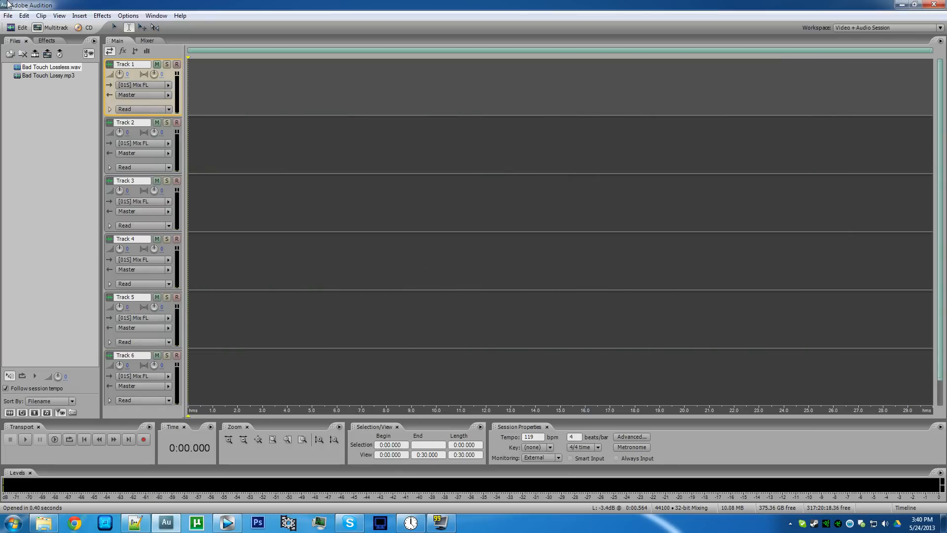
Step: Place Bad Touch Lossless.wav on Track 1 at time zero, alongside the lossy MP3 on Track 2
drag(50, 66, 335, 86)
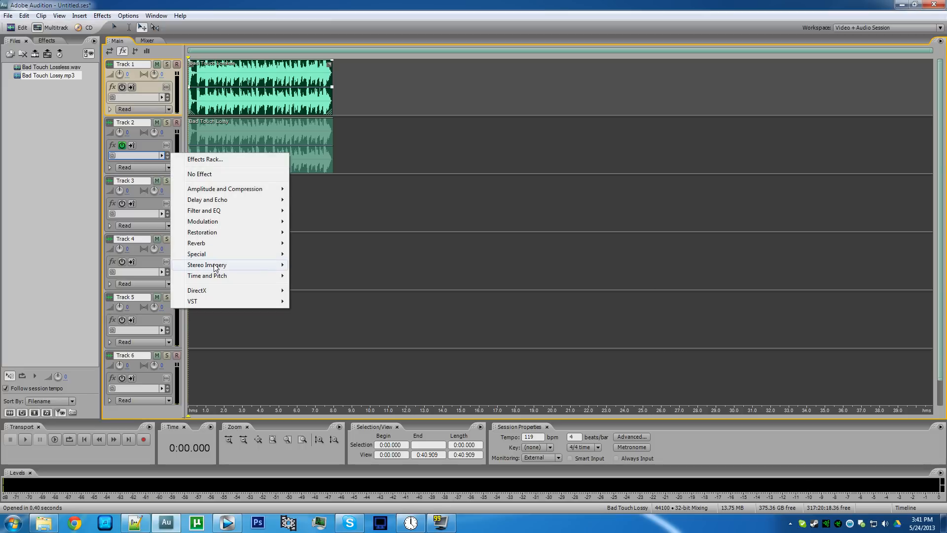
Step: Add a Stereo Imagery Channel Mixer to Track 2 with both channels inverted
click(206, 264)
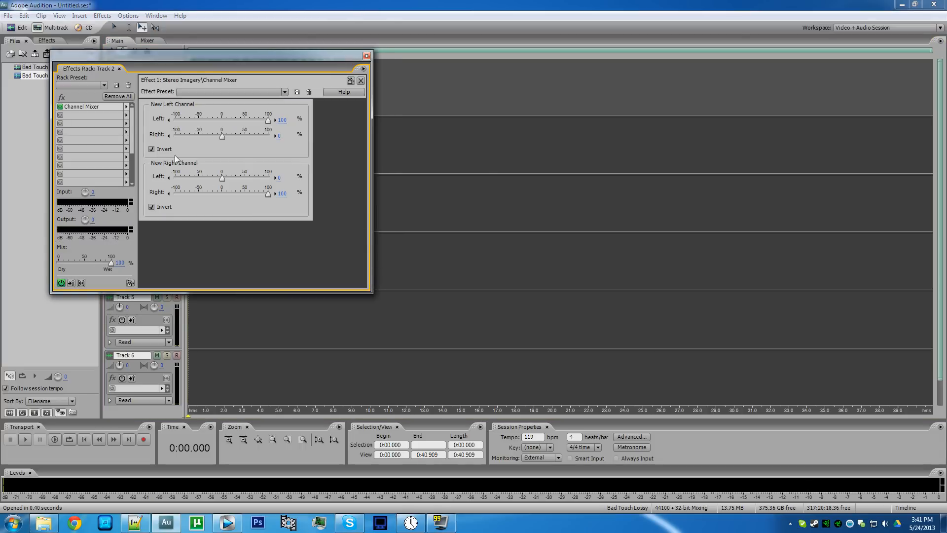
mouse_move(351, 77)
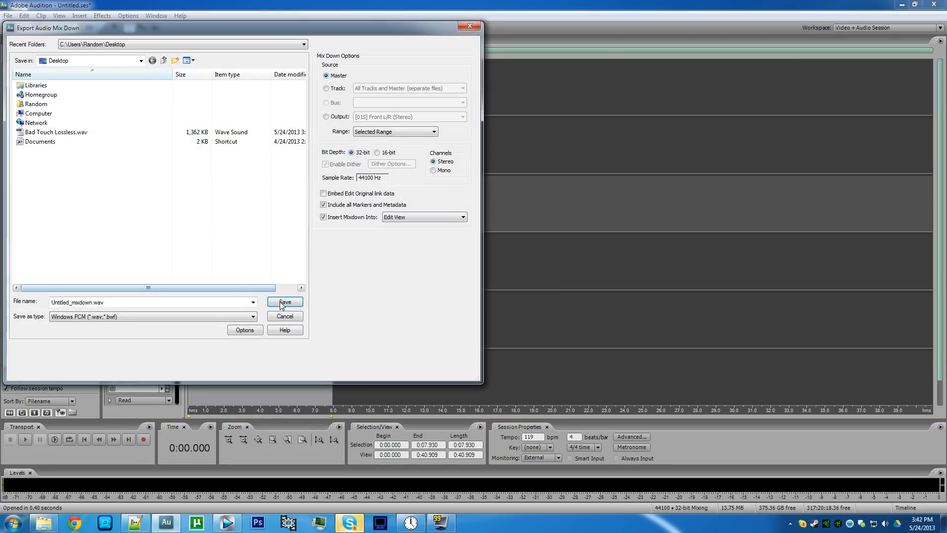
Step: Save the mixdown as Untitled_mixdown.wav and insert it into Edit View
click(284, 302)
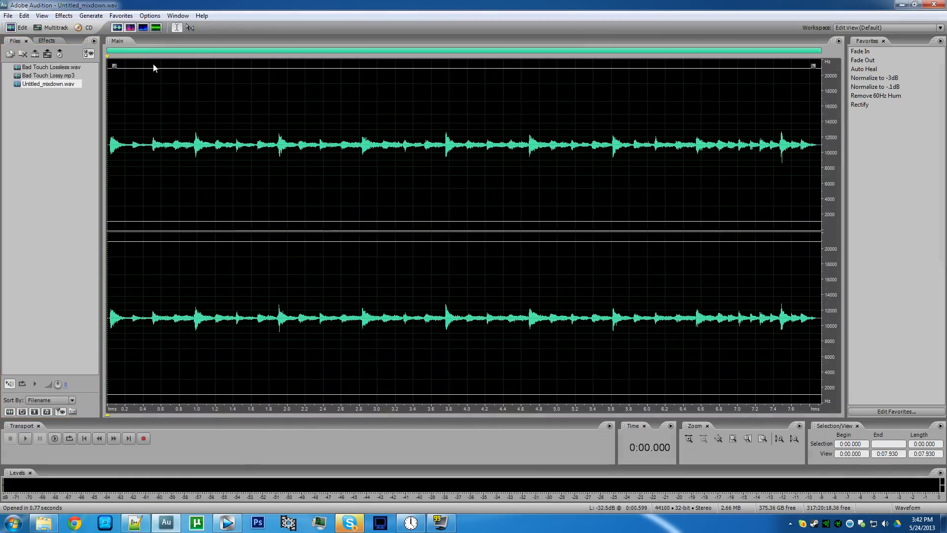
Step: Compare the mixdown's frequency spectrum with Bad Touch Lossless.wav, then show it as a waveform again
click(142, 28)
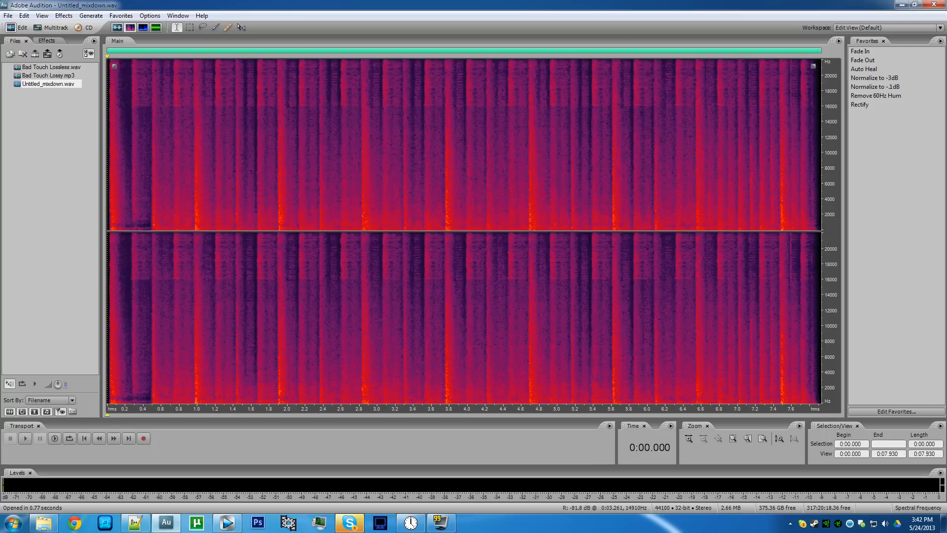
double_click(47, 75)
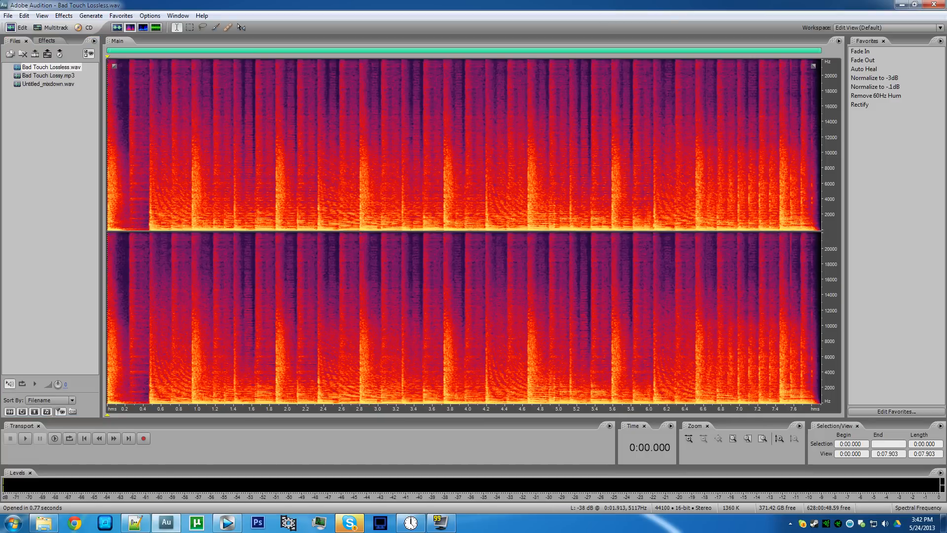
click(129, 28)
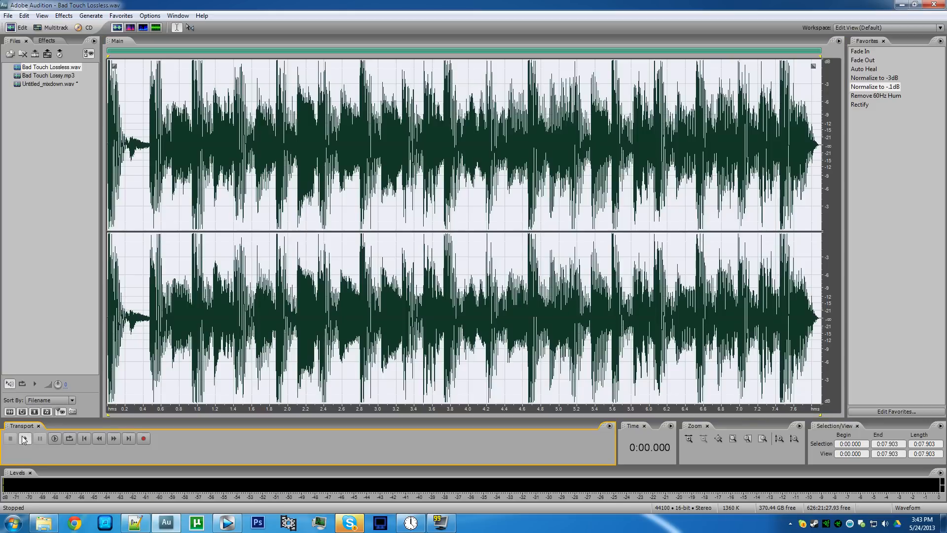
Step: Play the lossless and lossy Bad Touch files in turn, then reopen Untitled_mixdown.wav
click(24, 438)
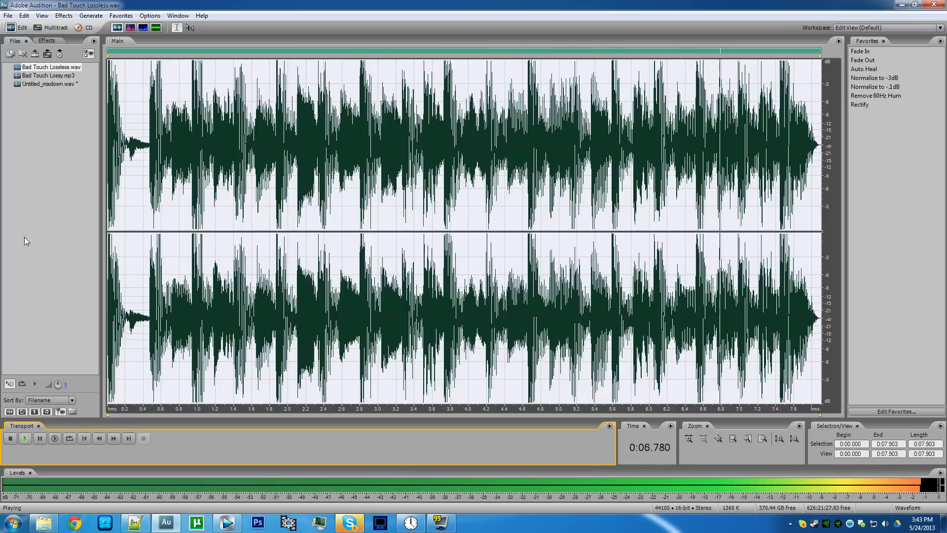
click(10, 438)
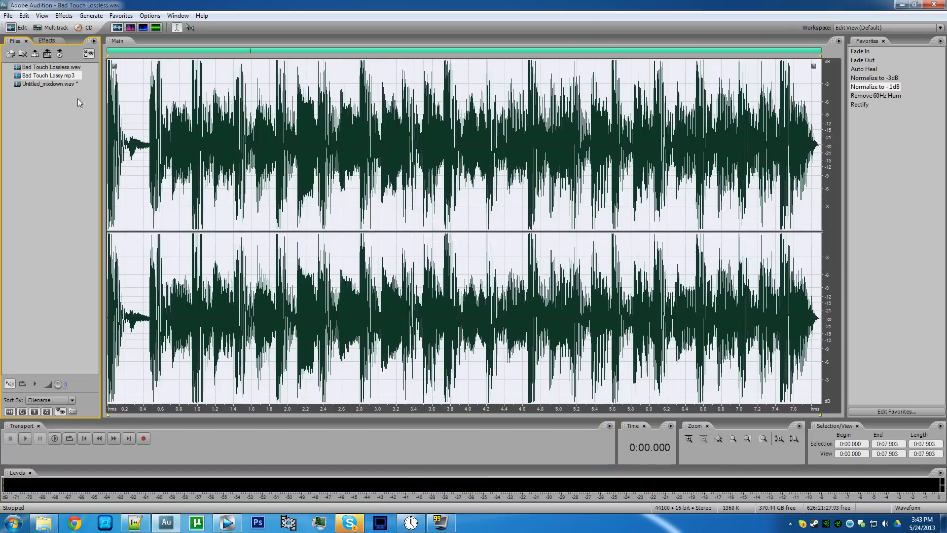
click(24, 438)
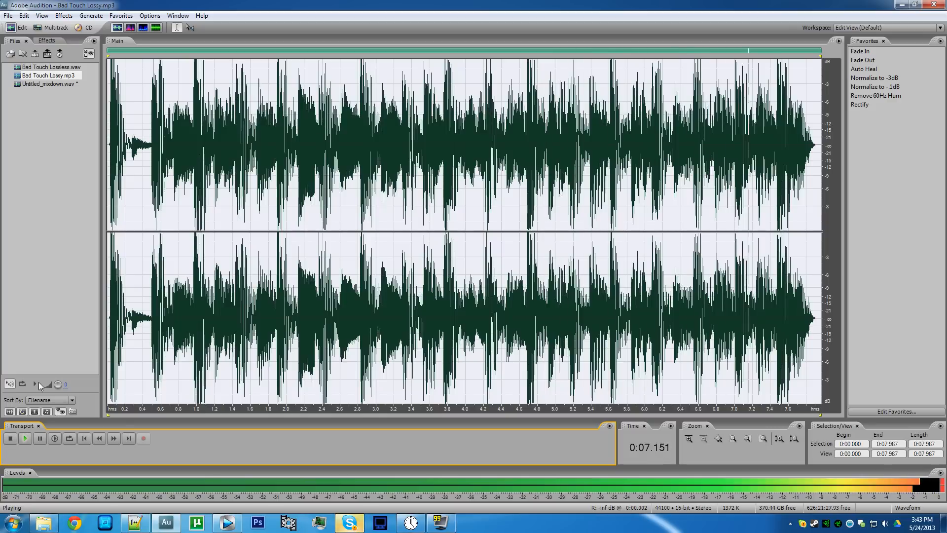
double_click(49, 83)
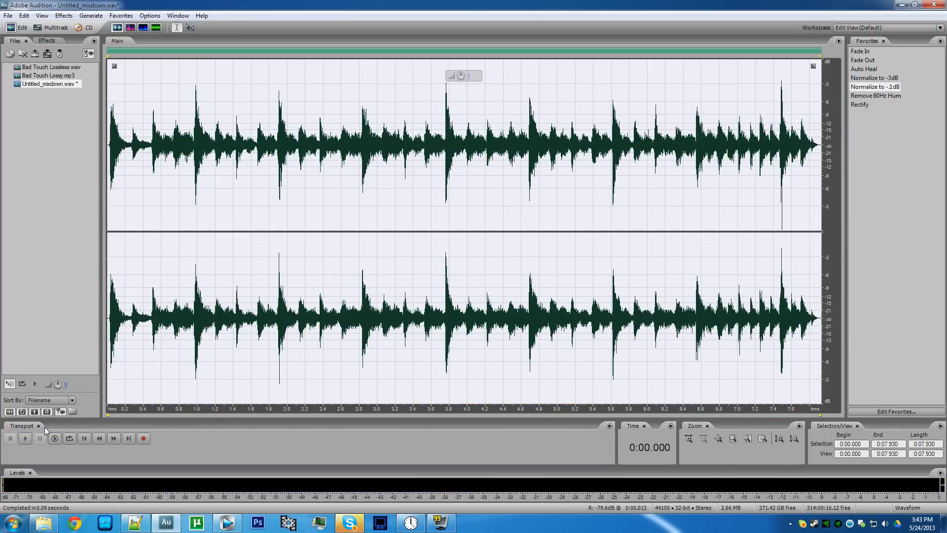
Step: Play back the difference mixdown after normalizing it to -1 dB
click(25, 438)
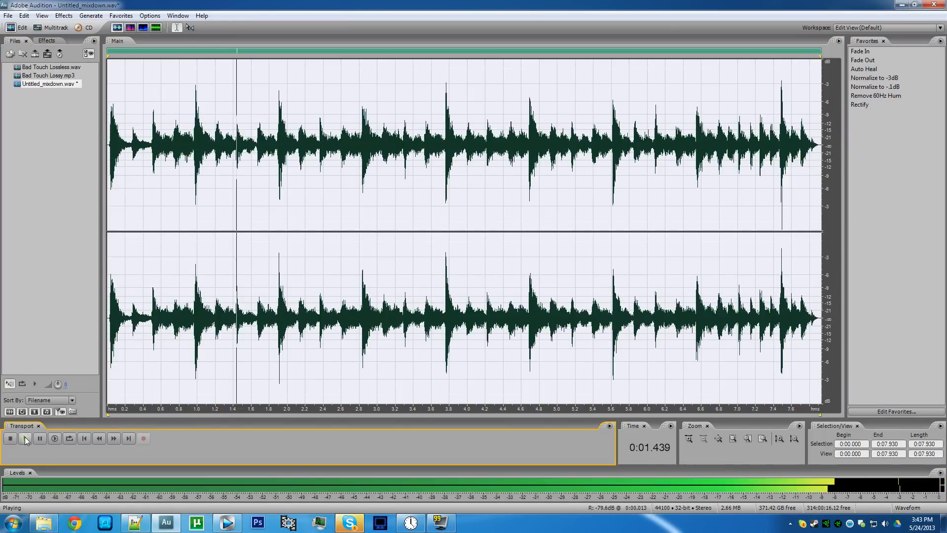